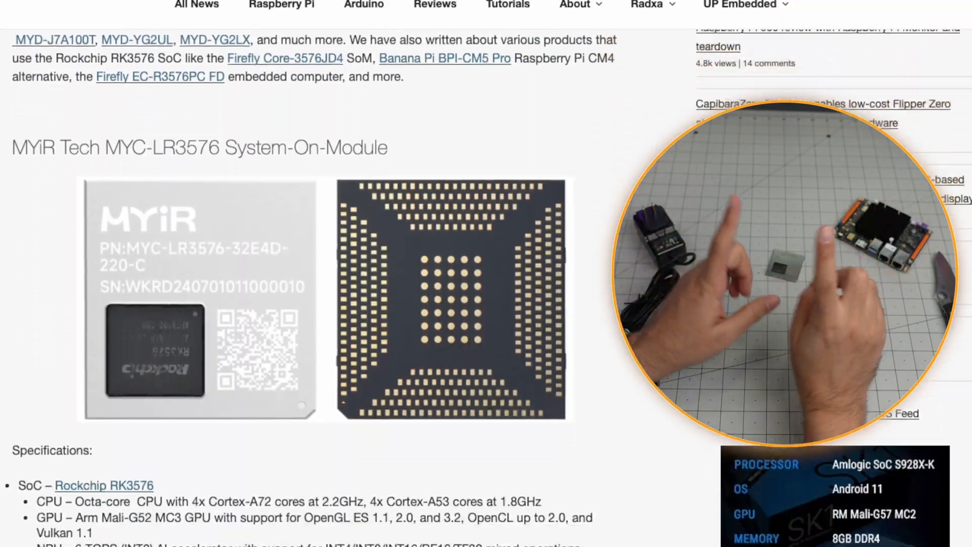
Scroll the CNX Software article past the SoM and board photos to the Price and Ordering table
scroll("down", 3)
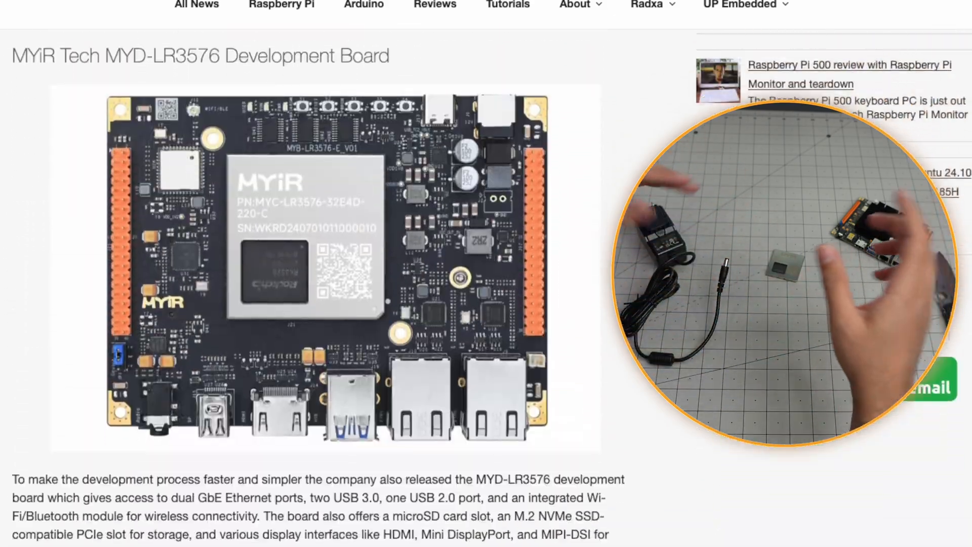
scroll("down", 3)
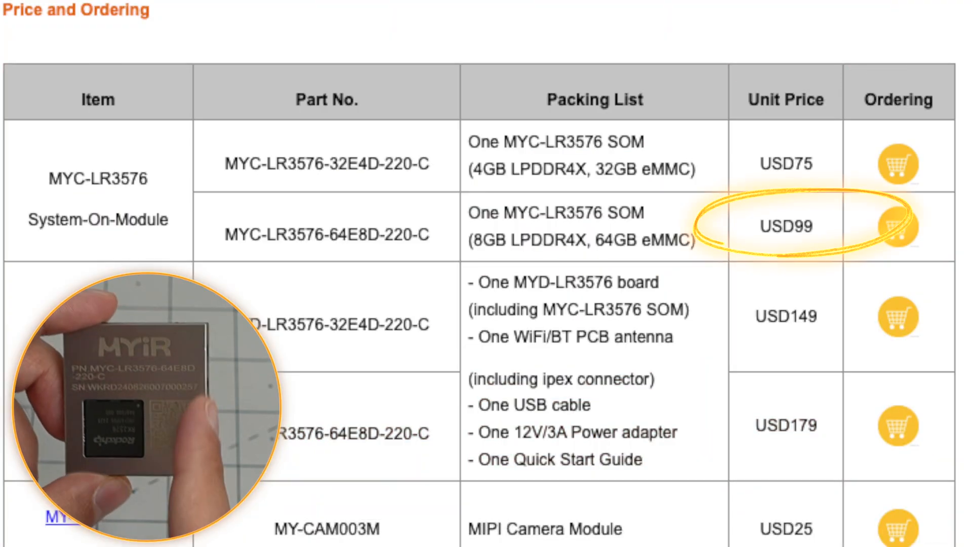
scroll("down", 3)
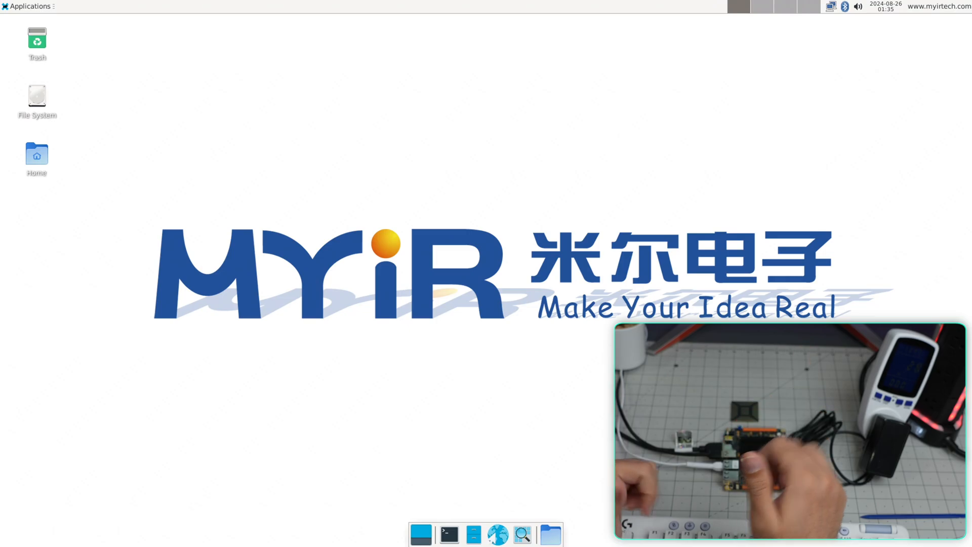
mouse_move(25, 6)
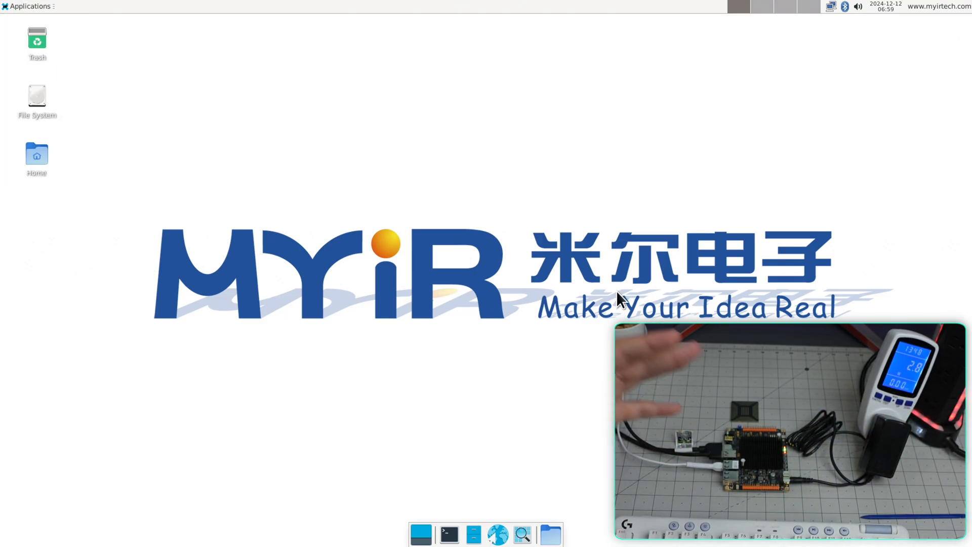
Open xfce4-terminal from the bottom dock launcher
left_click(447, 535)
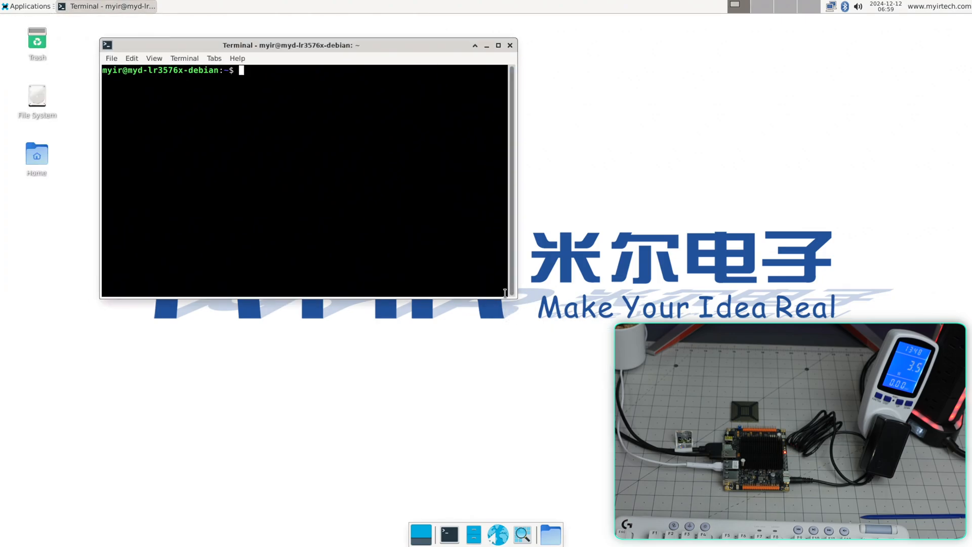
mouse_move(516, 304)
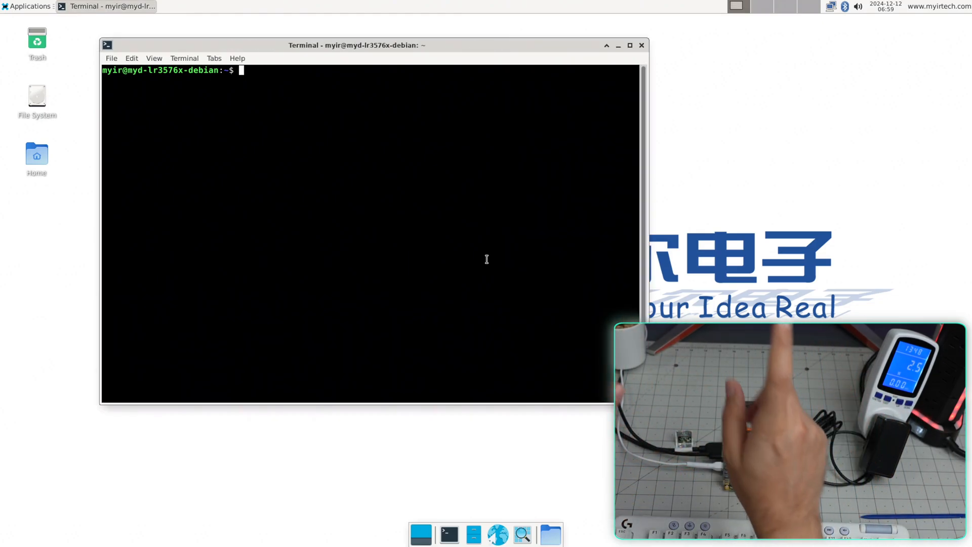
Run fastfetch and enlarge the terminal to view the MYD-LR3576 system summary
type("fa")
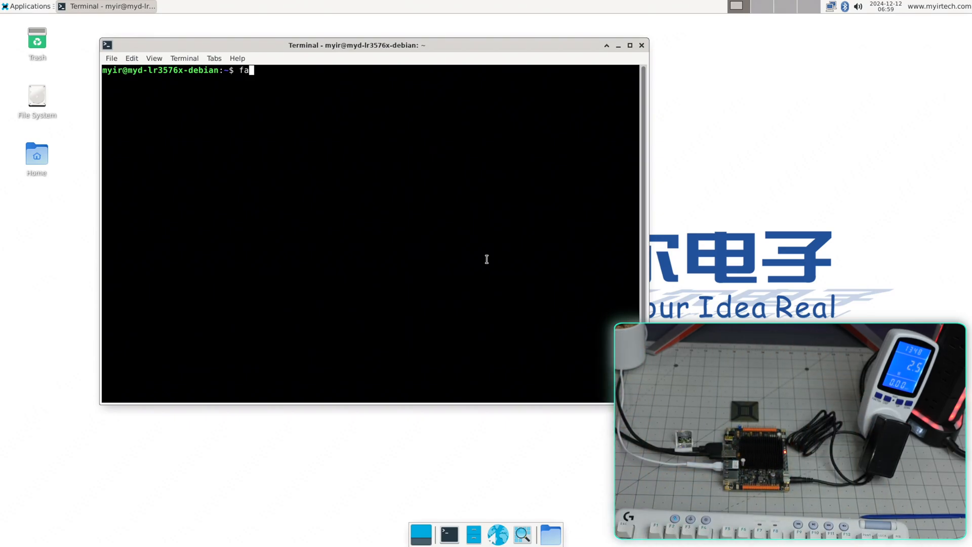
key("Return")
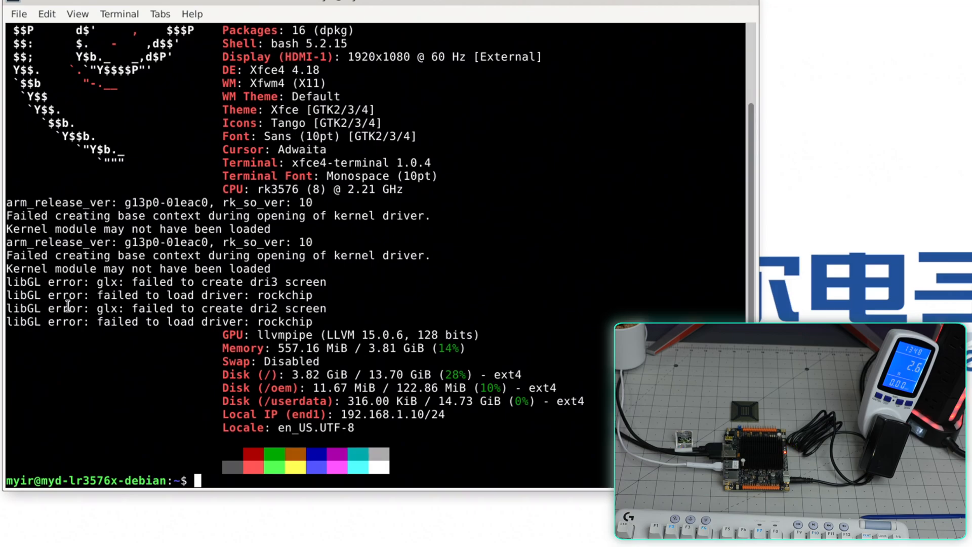
mouse_move(181, 343)
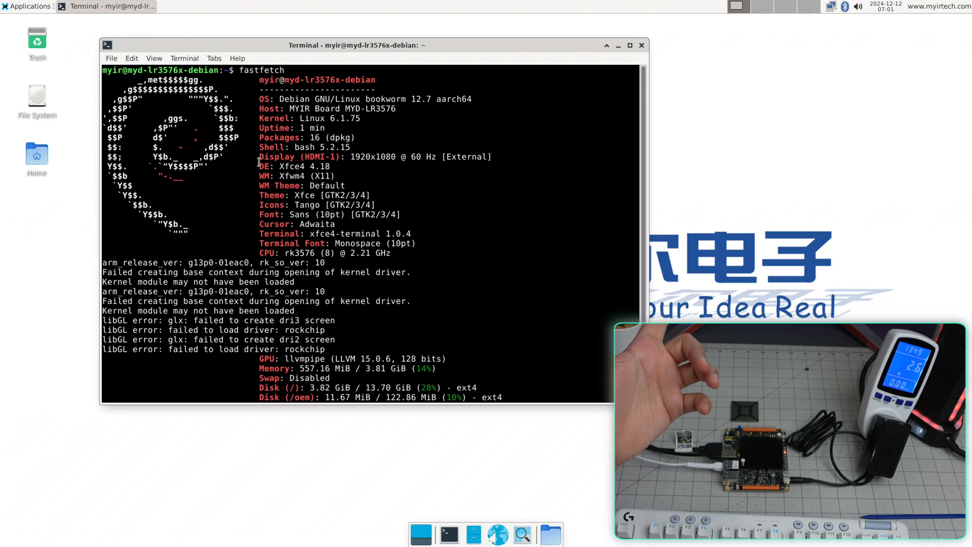
double_click(299, 253)
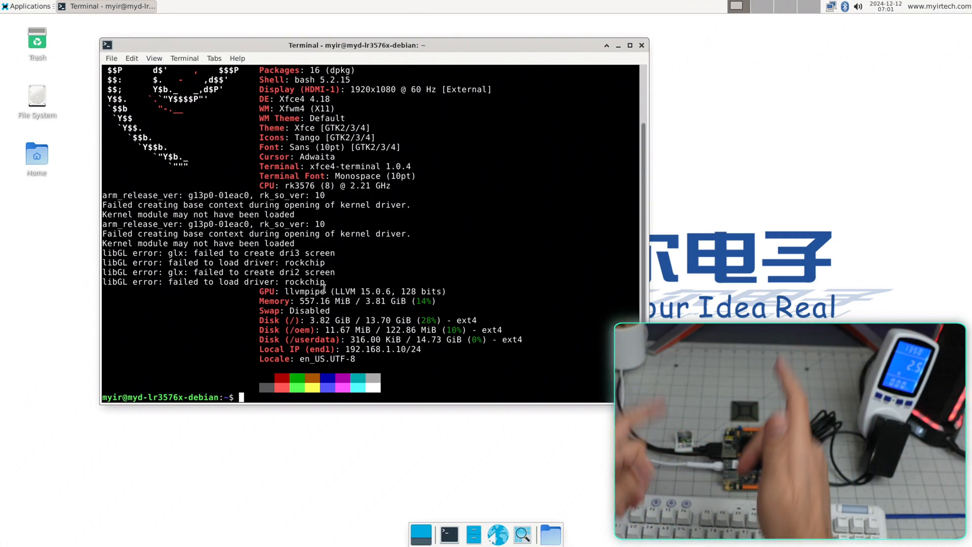
Run a 30-second stress-ng matrixprod CPU test on all cores with perf metrics
type("stress-ng --cpu `nproc")
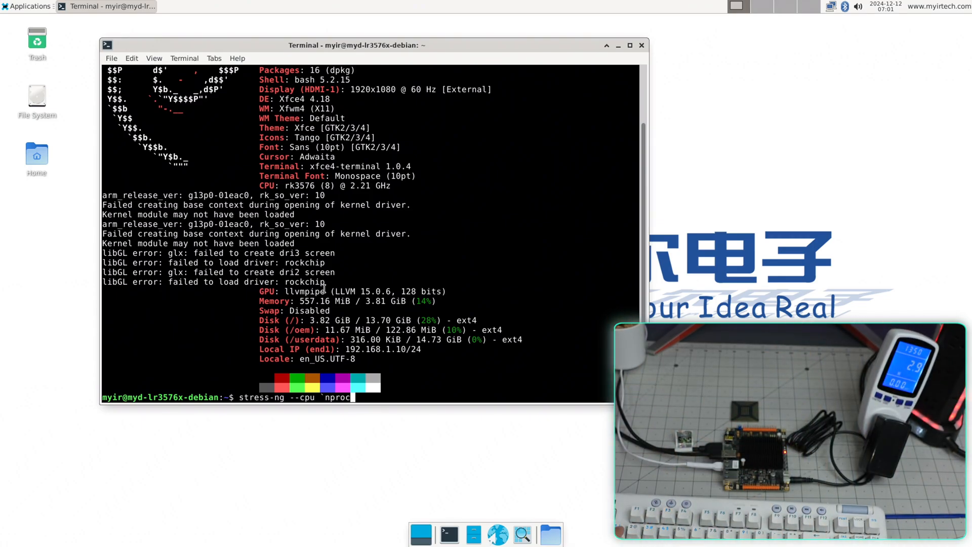
type("--cpu-method matrixprod --metrics-brief --perf -t")
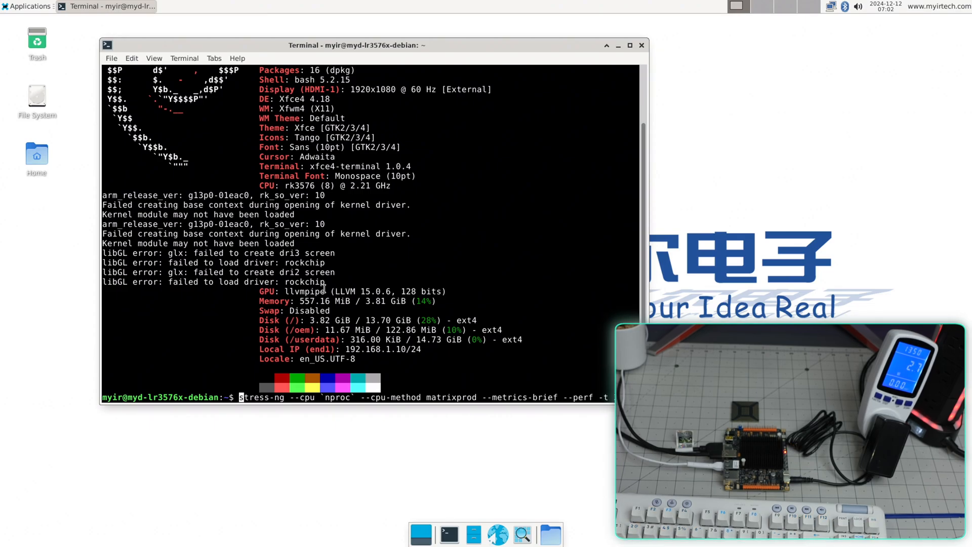
type("30")
type("su -")
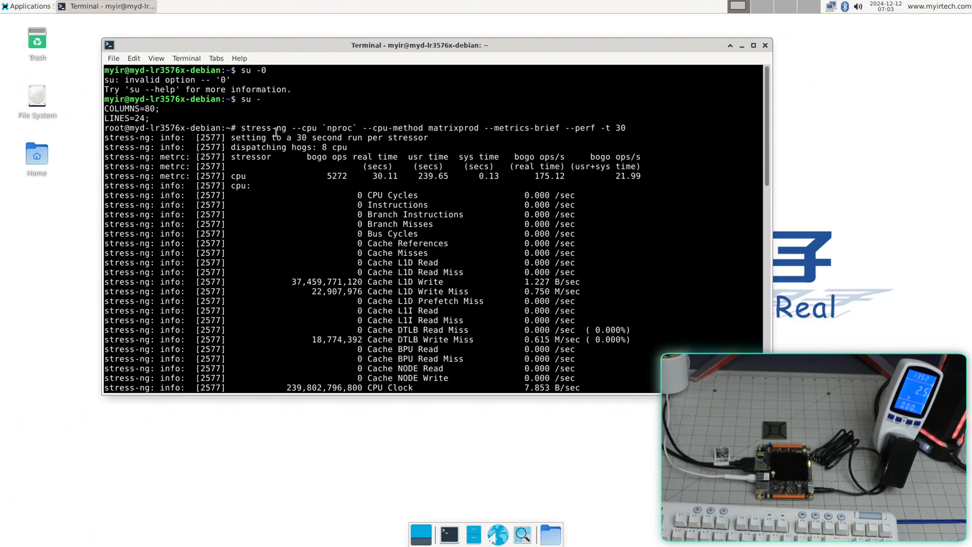
Enter the sysbench --threads=8 cpu run benchmark command
type("sysbench --t")
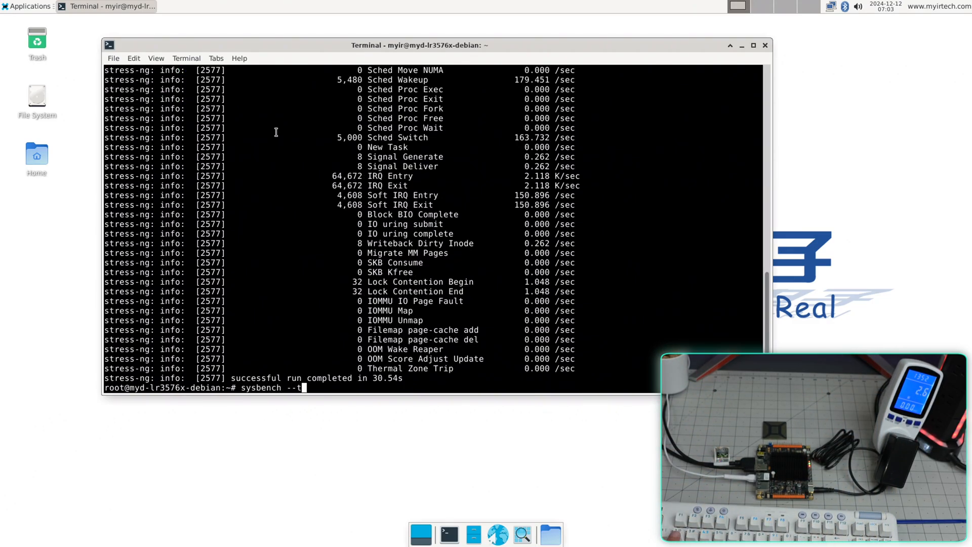
type("hreads=8")
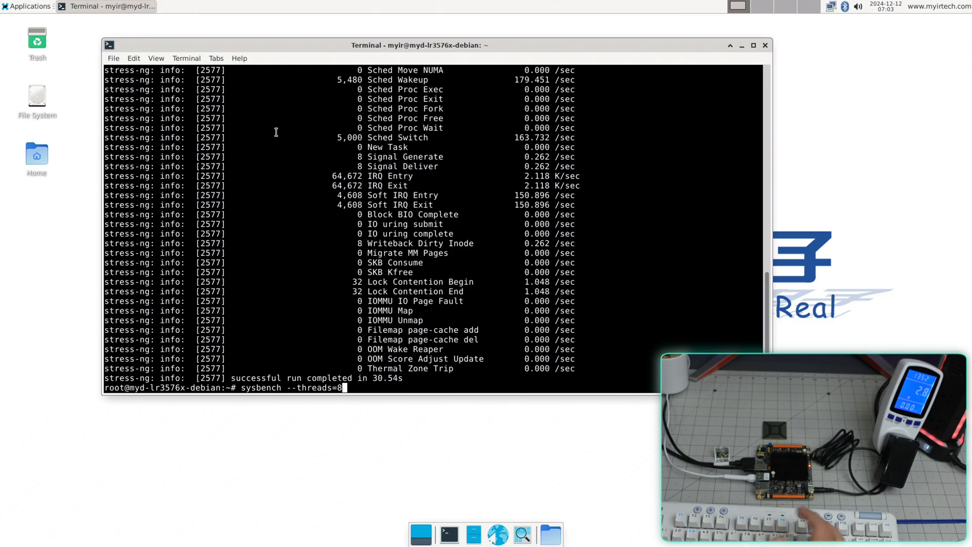
type("cpu run")
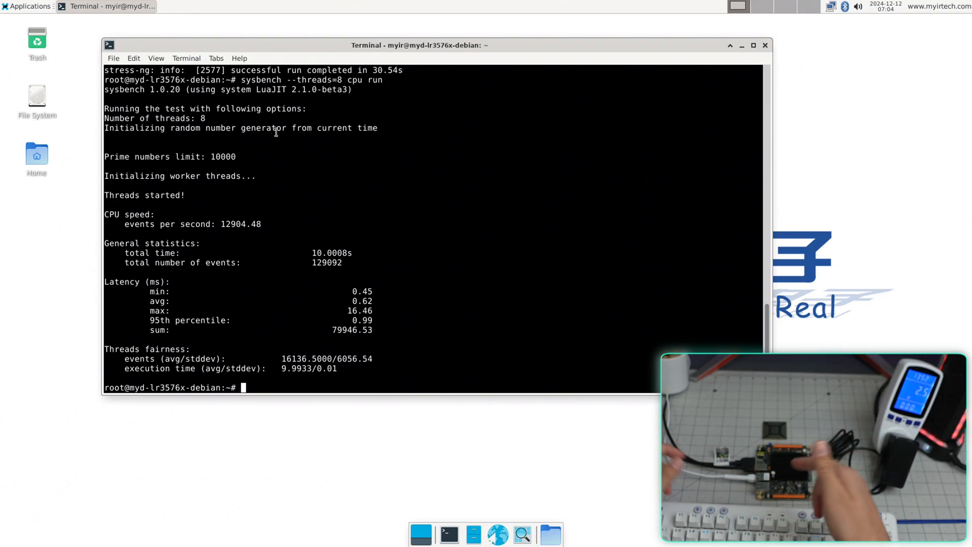
Type an iperf3 -P 50 bidirectional client command toward the server address
type("iperf3 -P 50")
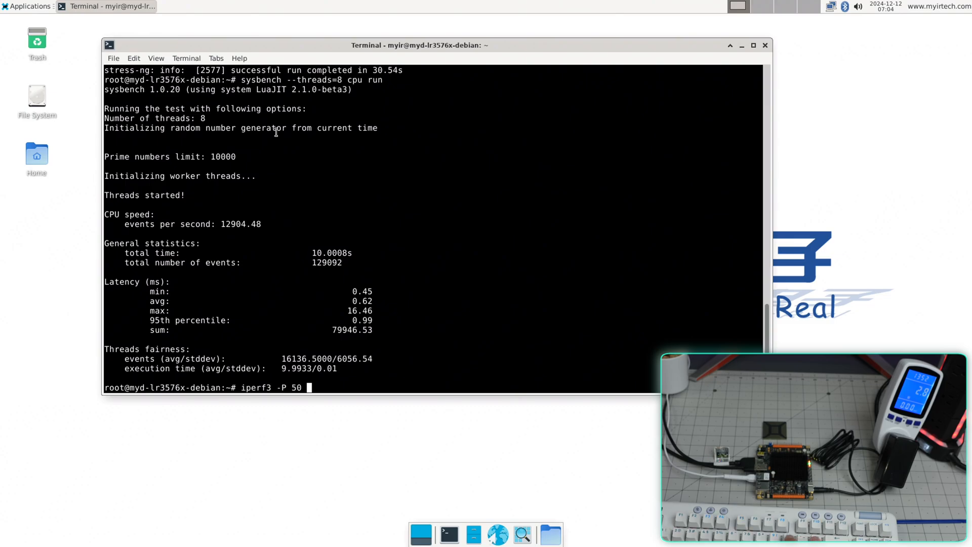
type("-bidir -c 17")
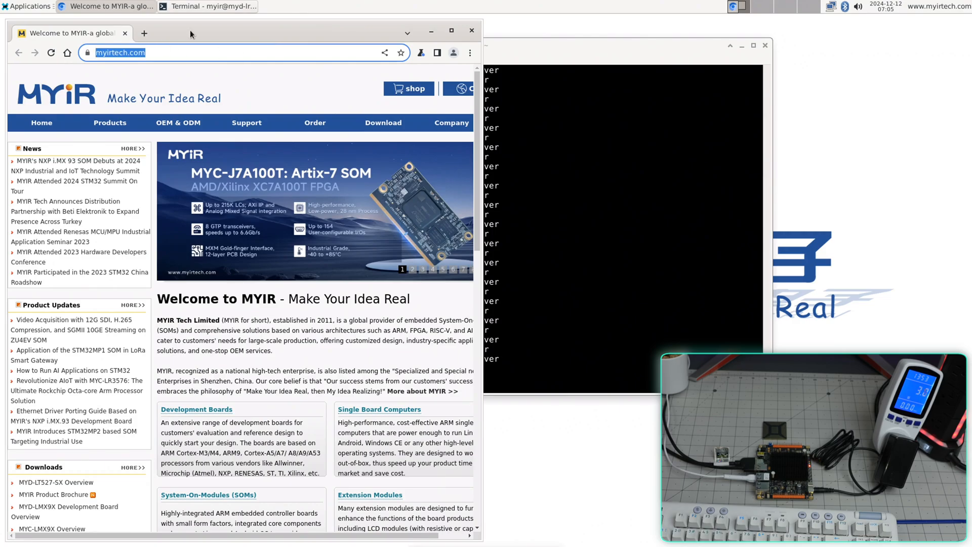
Maximize Chromium and go to youtube.com
left_click(451, 31)
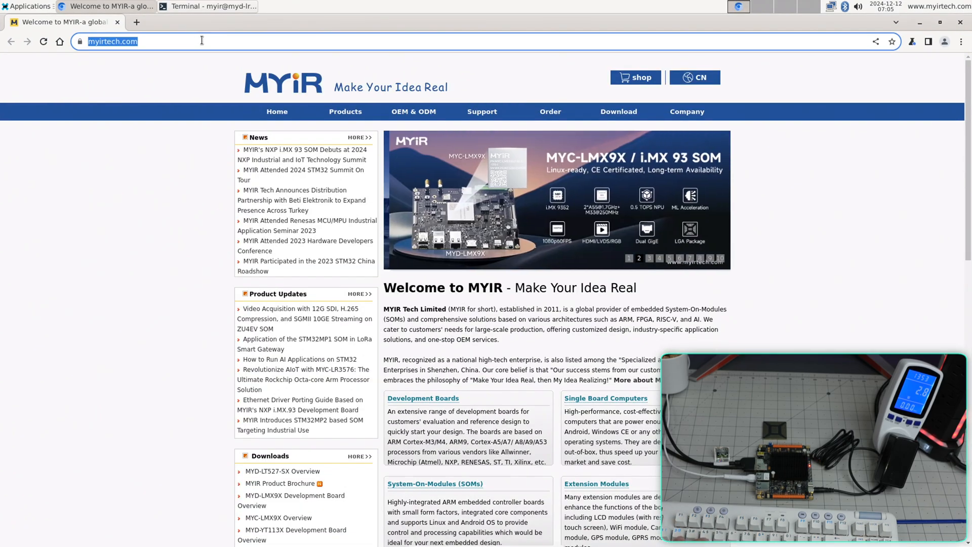
type("youtube.com")
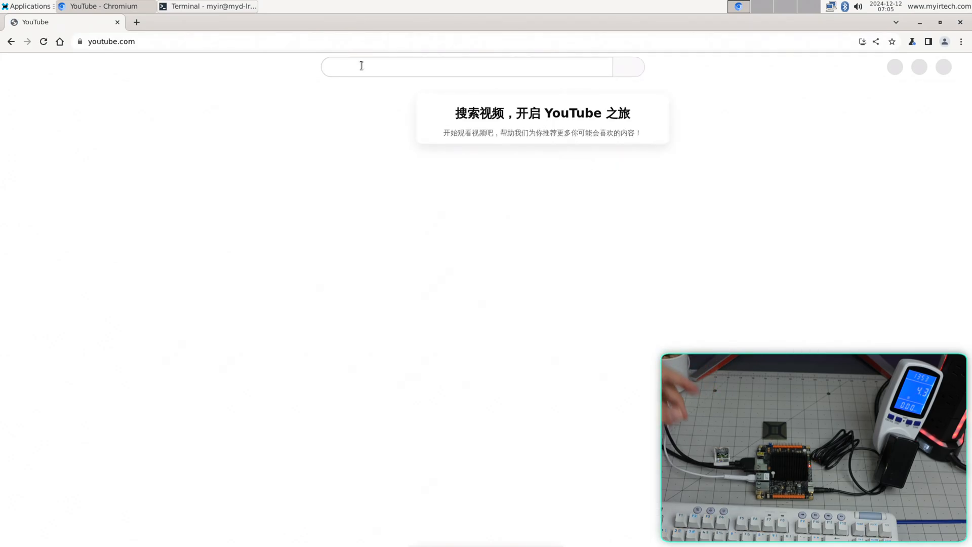
Search YouTube for '4k demo' and play LG's Ink Art 4K HDR clip to the end
type("4k demo video")
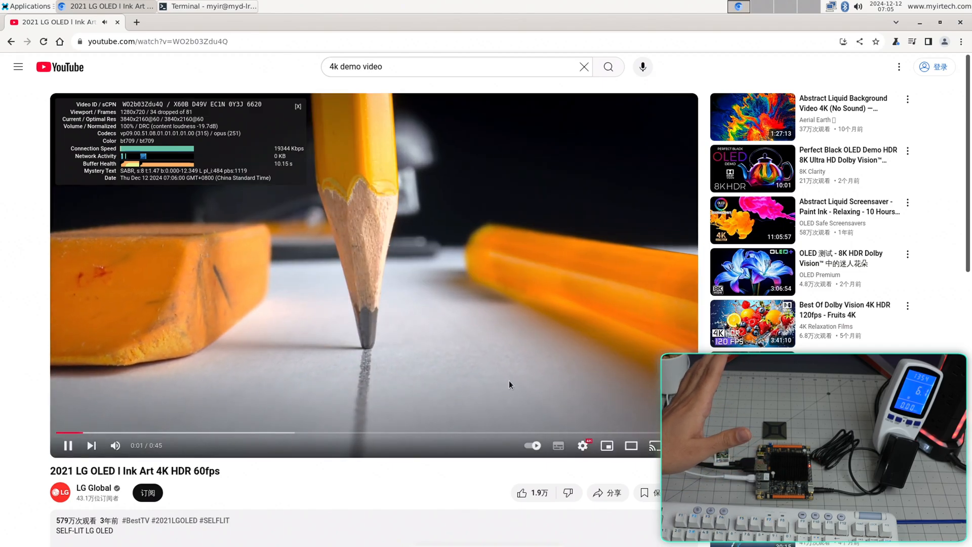
left_click(583, 445)
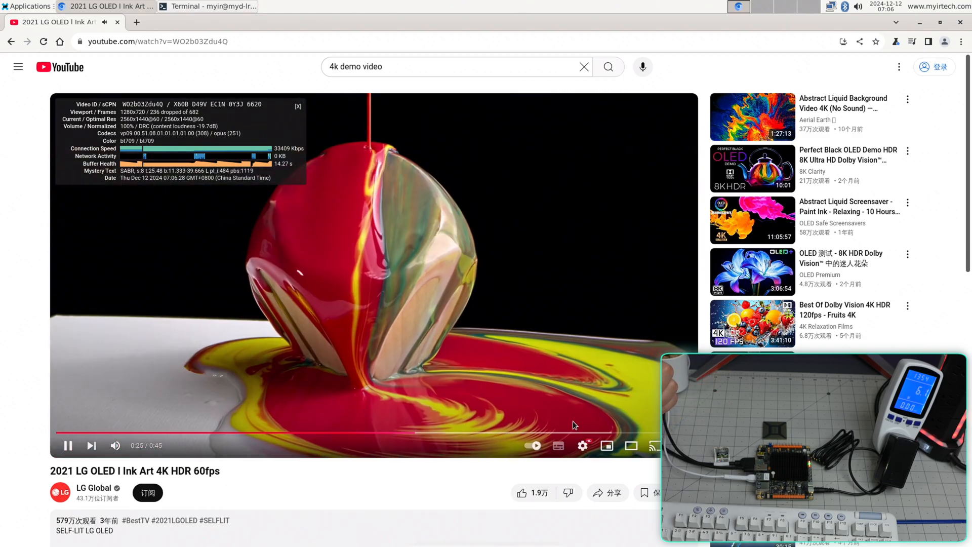
left_click(583, 446)
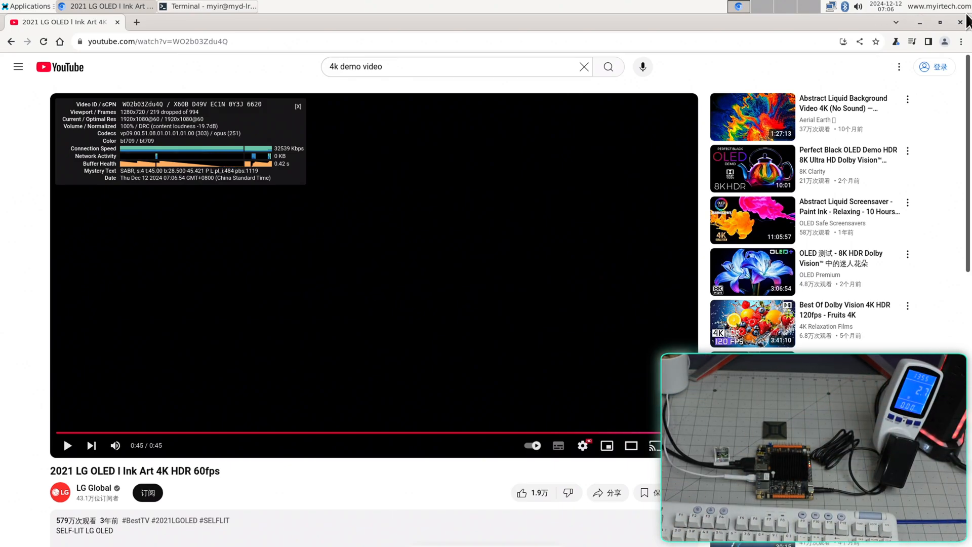
left_click(113, 7)
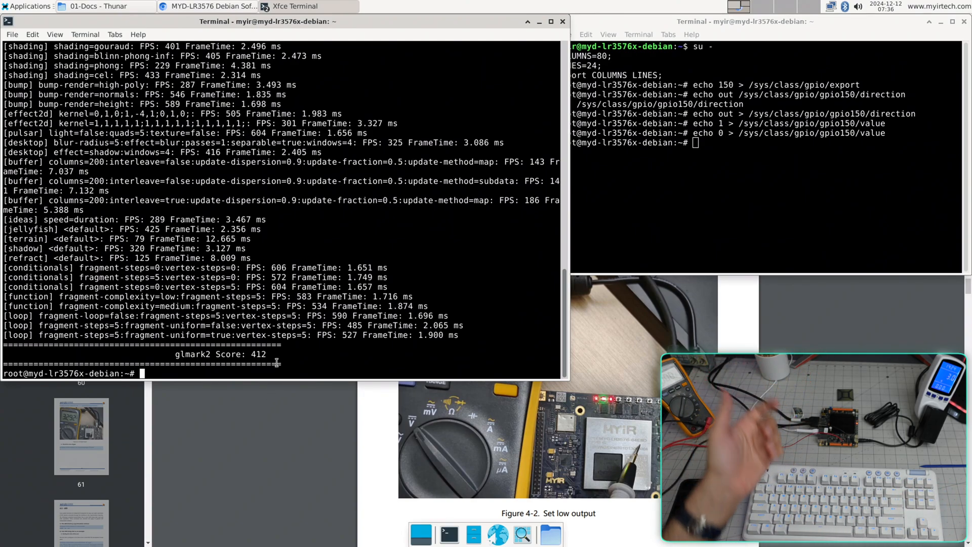
Run fastfetch to show the Mali-G52 GPU, then bring up the Debian guide PDF
type("fastfetch")
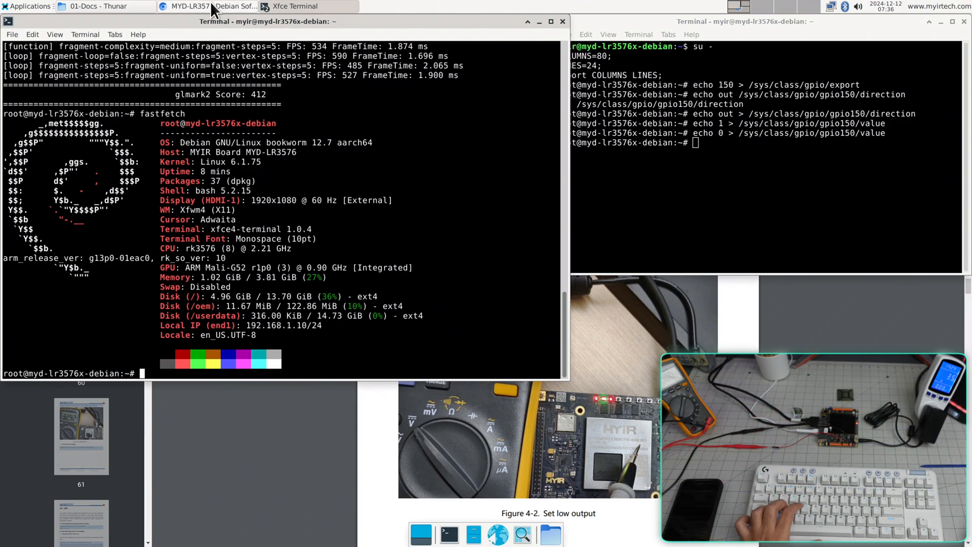
left_click(201, 6)
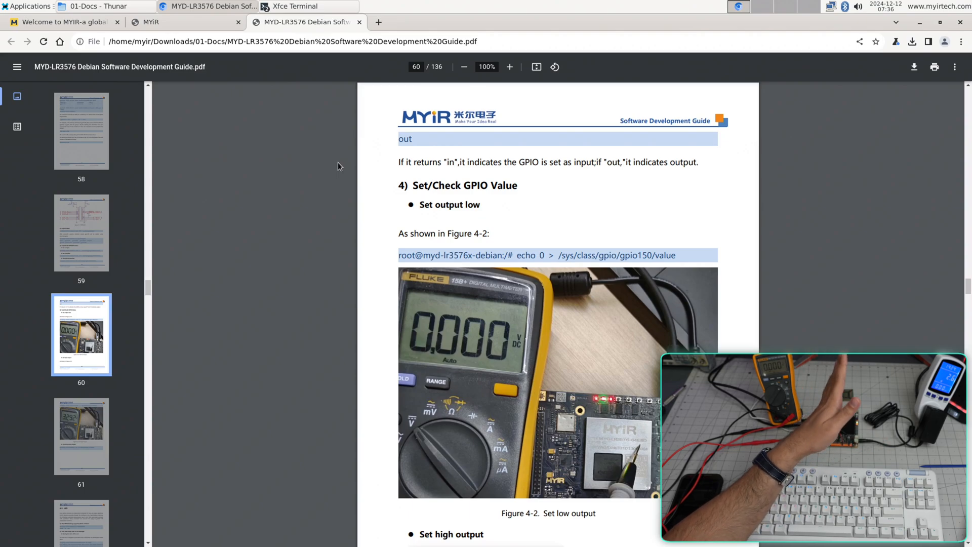
mouse_move(366, 124)
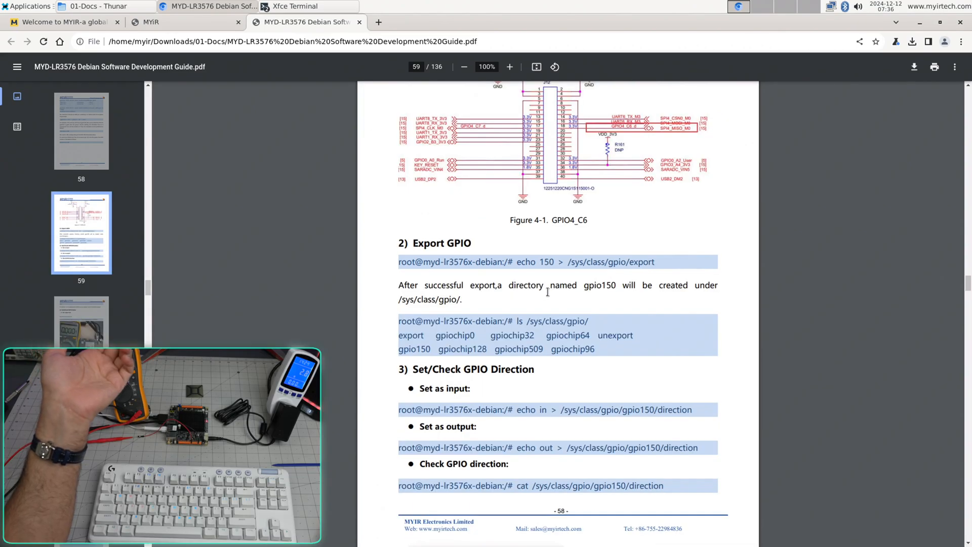
Scroll the Debian guide PDF to page 58's GPIO numbering formula giving GPIO 150
scroll("down", 3)
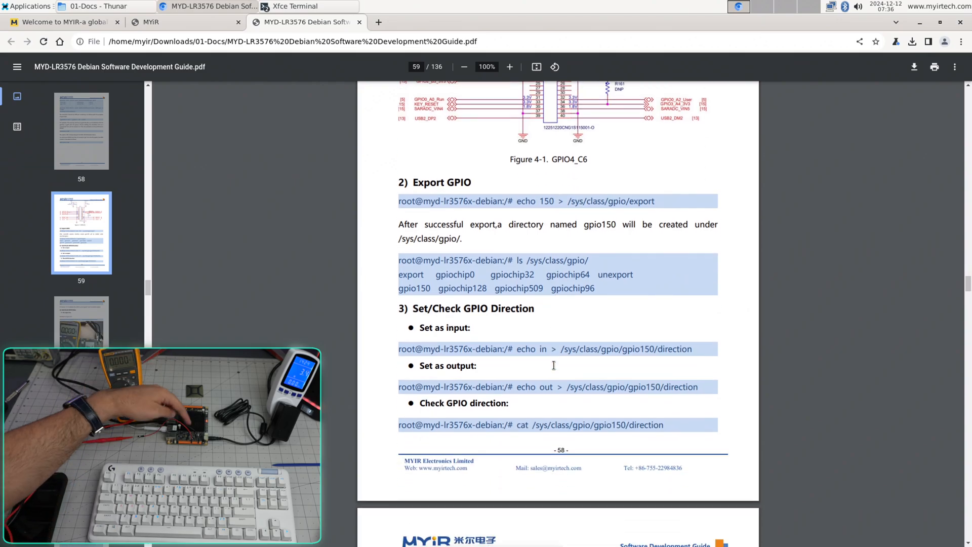
mouse_move(521, 369)
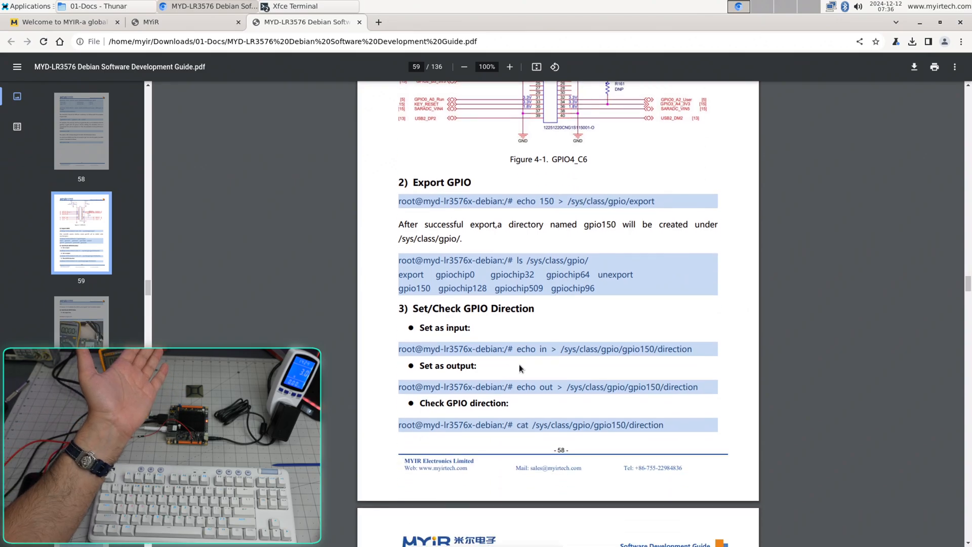
scroll("down", 3)
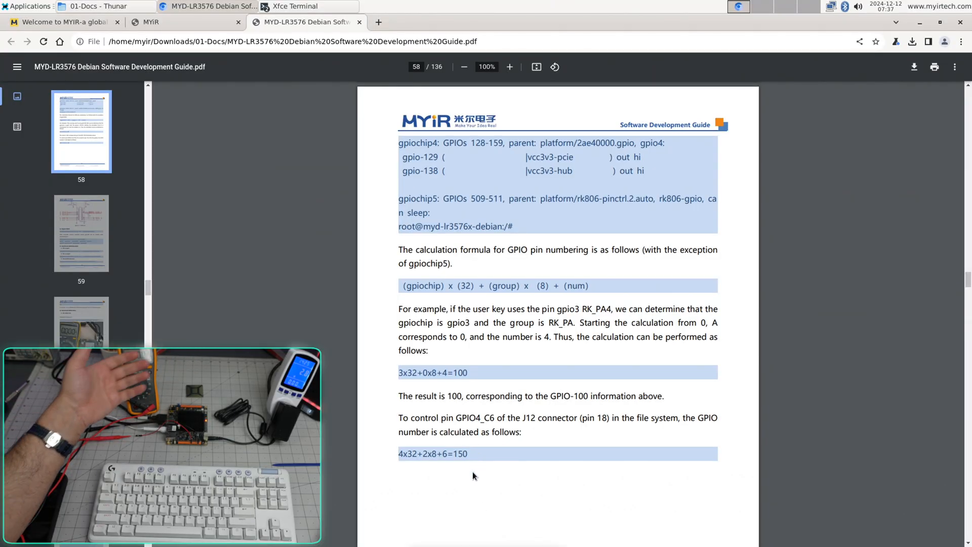
mouse_move(430, 133)
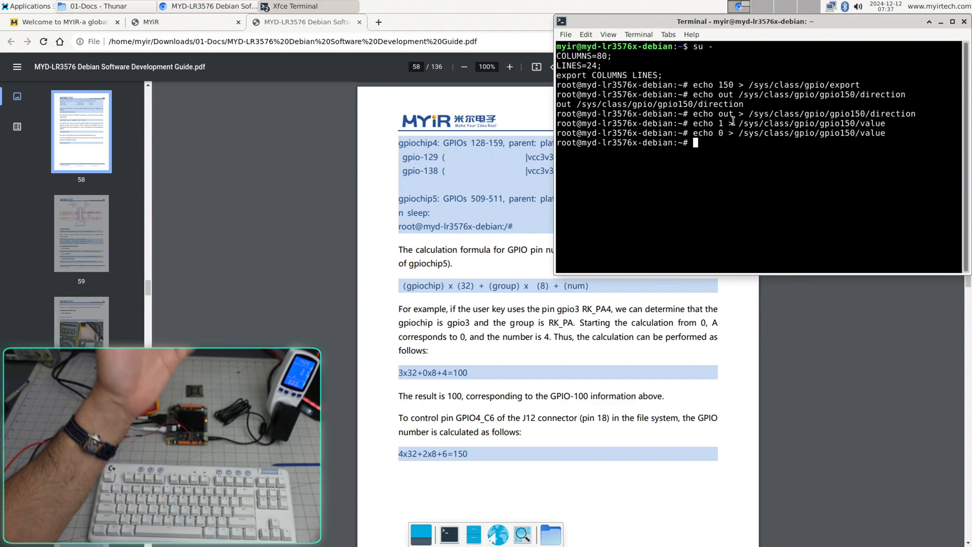
Run echo 0 > /sys/class/gpio/gpio150/value to drive GPIO 150 low
type("echo 0 > /sys/class/gpio/gpio150/value")
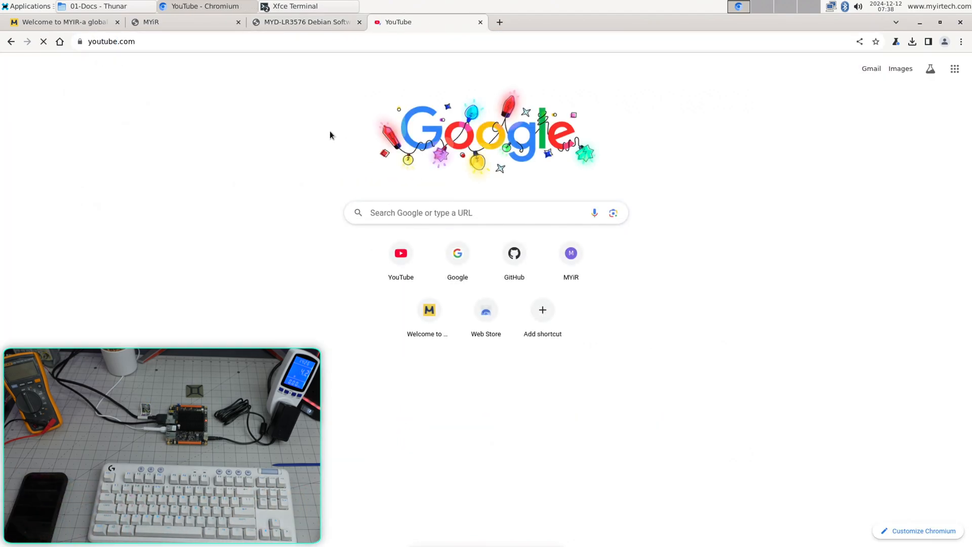
Play the 2020 LG OLED 4K demo with Stats for nerds overlaid
left_click(401, 253)
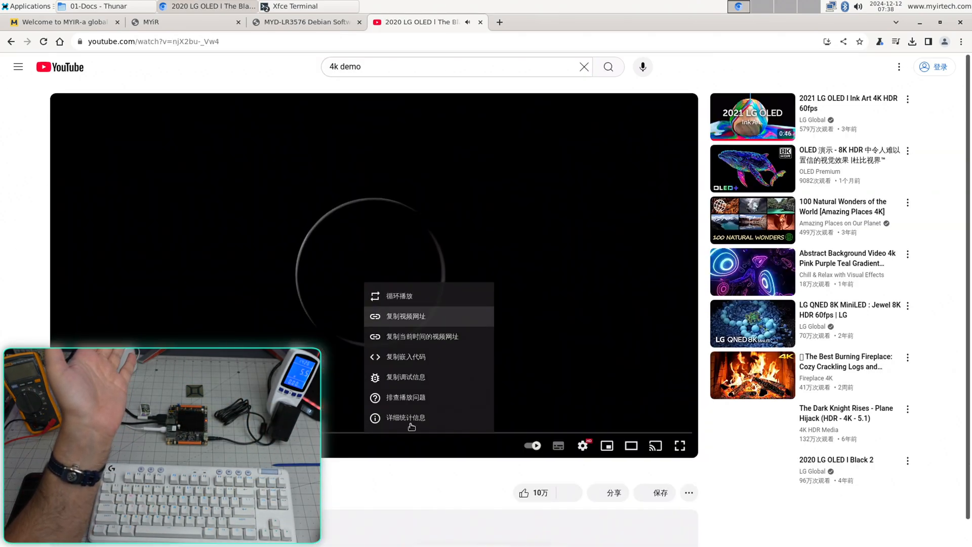
left_click(407, 418)
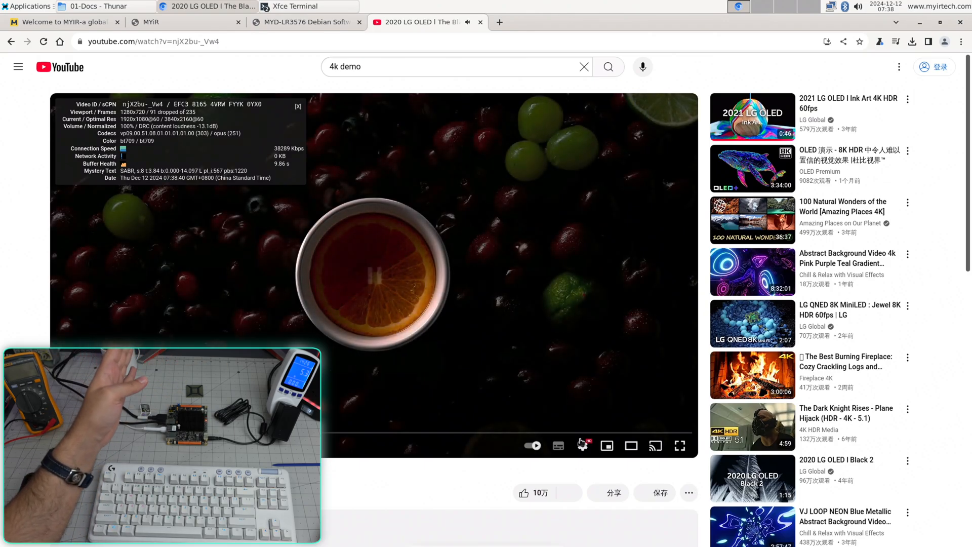
Set the video's playback quality manually to 1080p60 in player settings
left_click(582, 445)
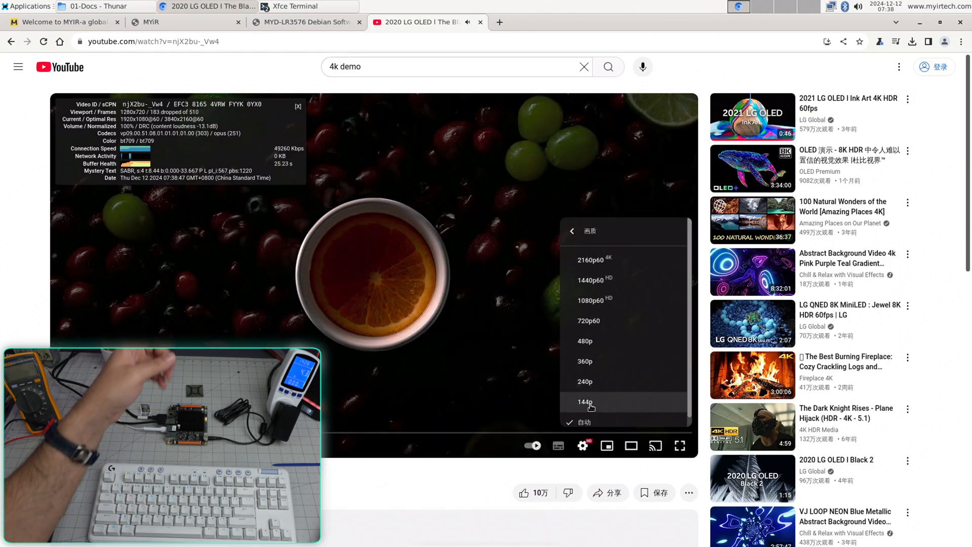
mouse_move(612, 271)
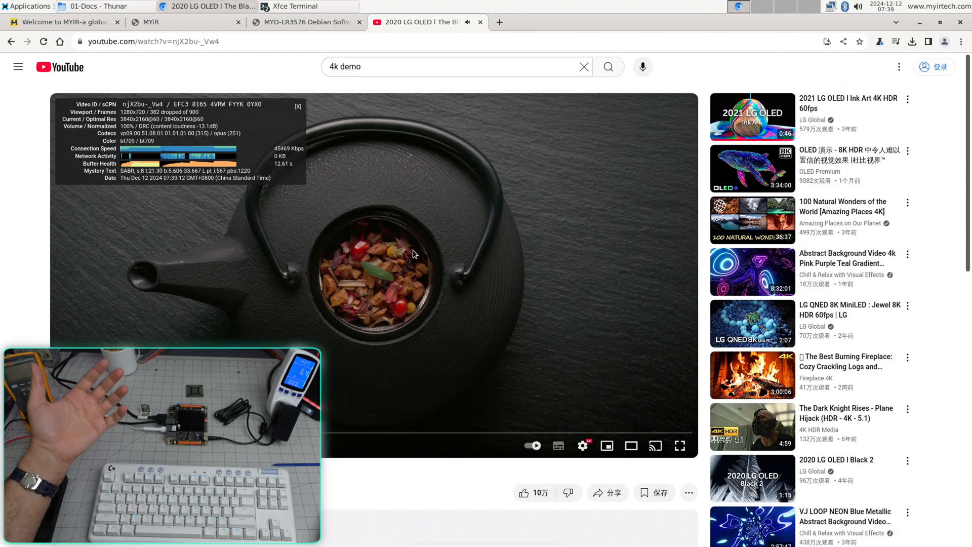
left_click(582, 445)
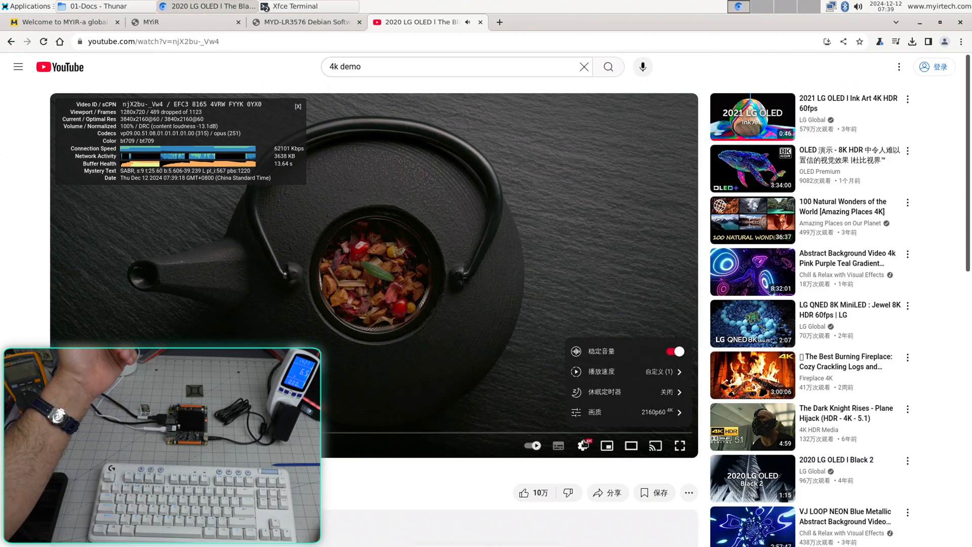
left_click(595, 412)
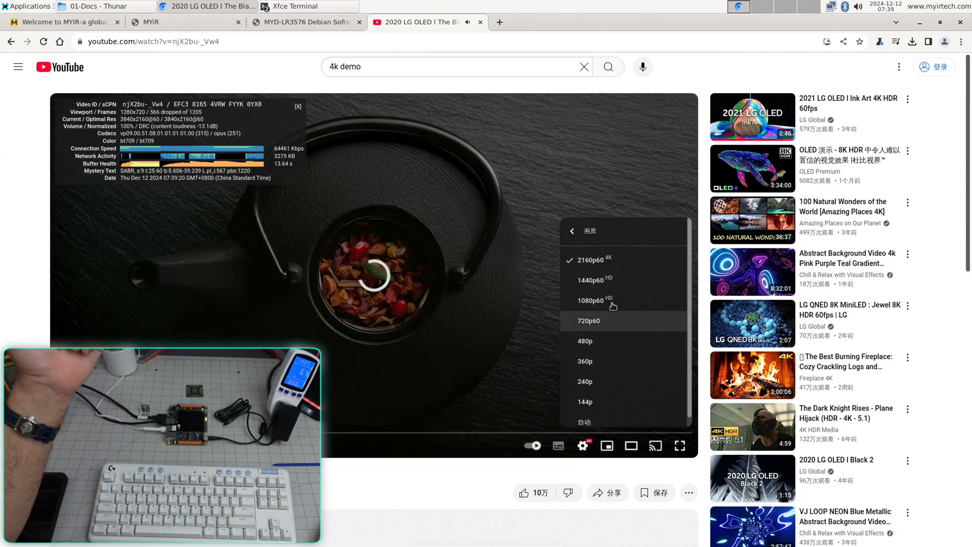
left_click(590, 278)
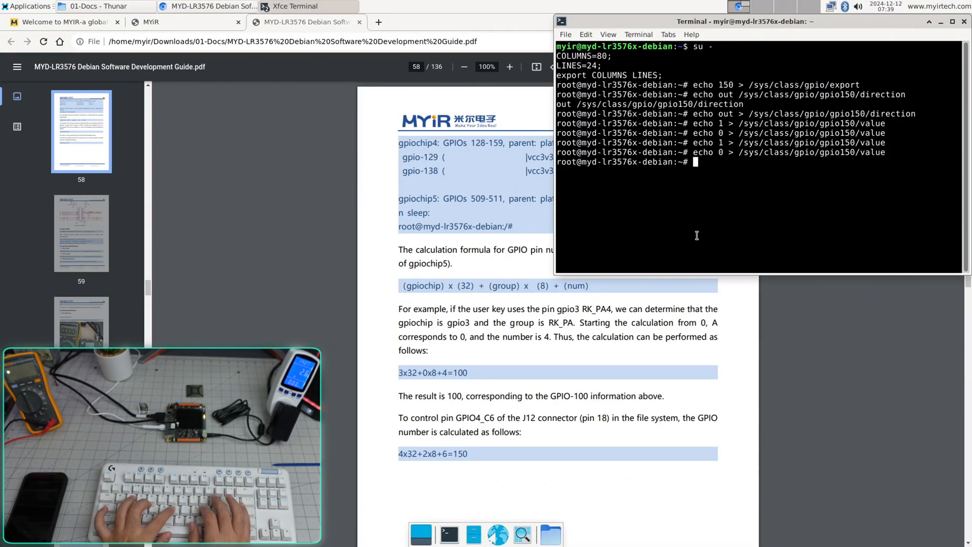
Benchmark /dev/nvme0n1 with hdparm (322.68 MB/s), then scroll lspci output to the Samsung 980 PRO
type("hdparm -t")
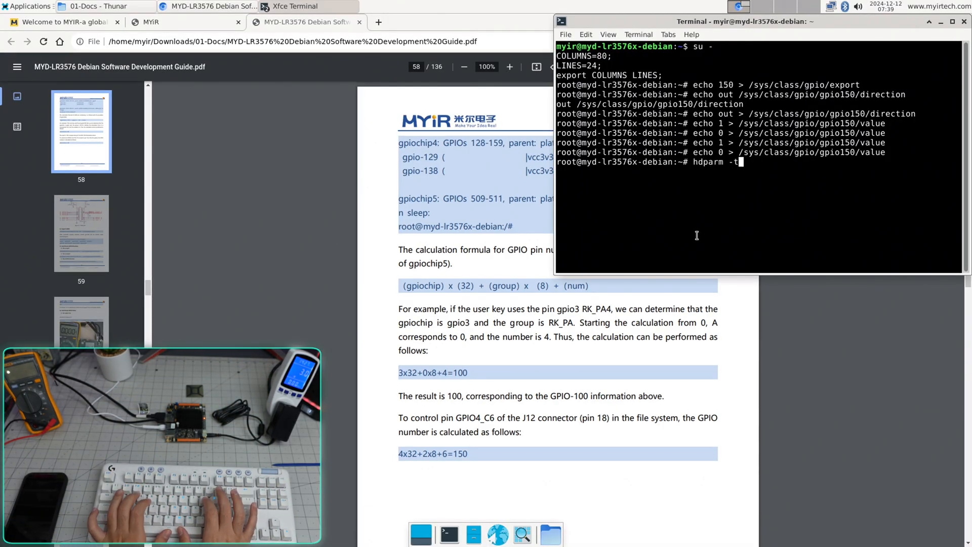
type("--direct /dev/nvme0n1")
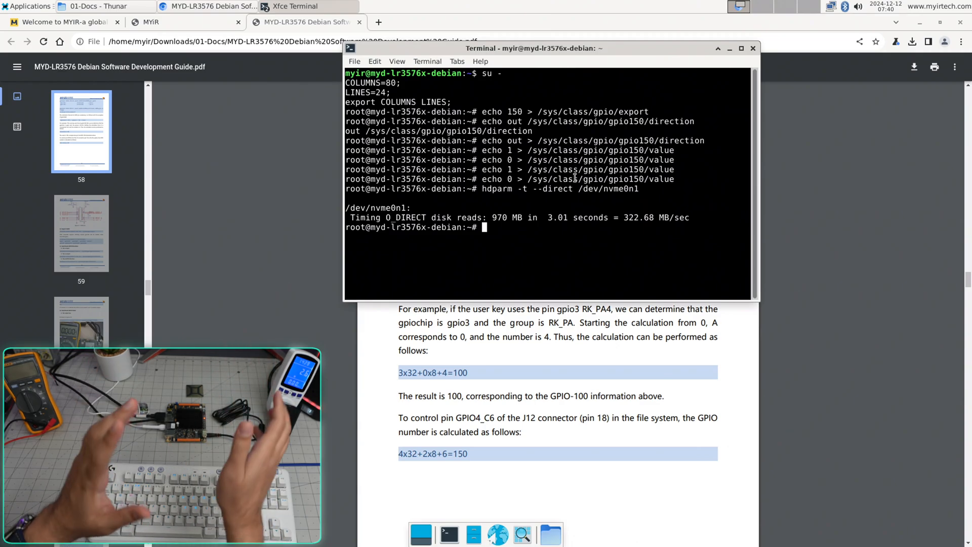
type("lspc")
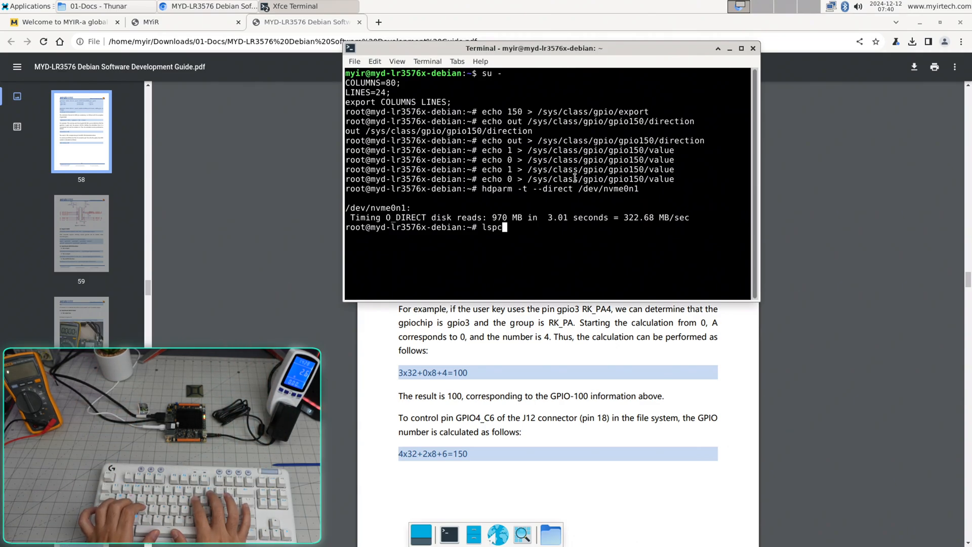
key("Return")
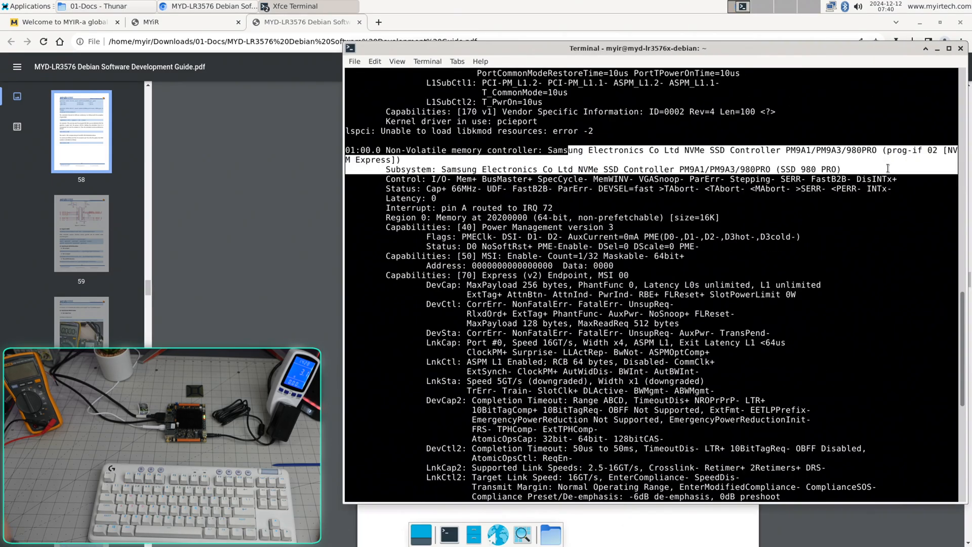
scroll("down", 3)
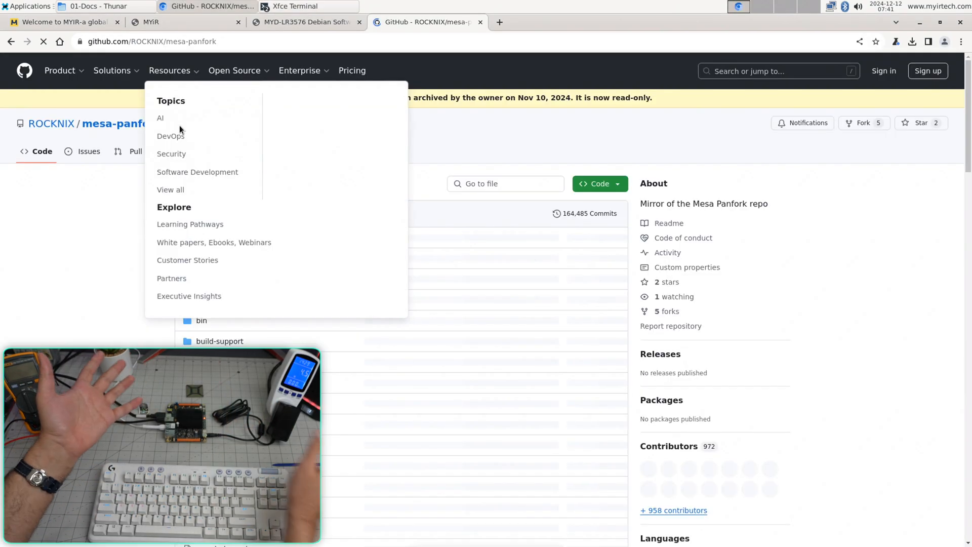
Scroll the mesa-panfork README down to the Dependencies, Build & install and Usage sections
scroll("down", 3)
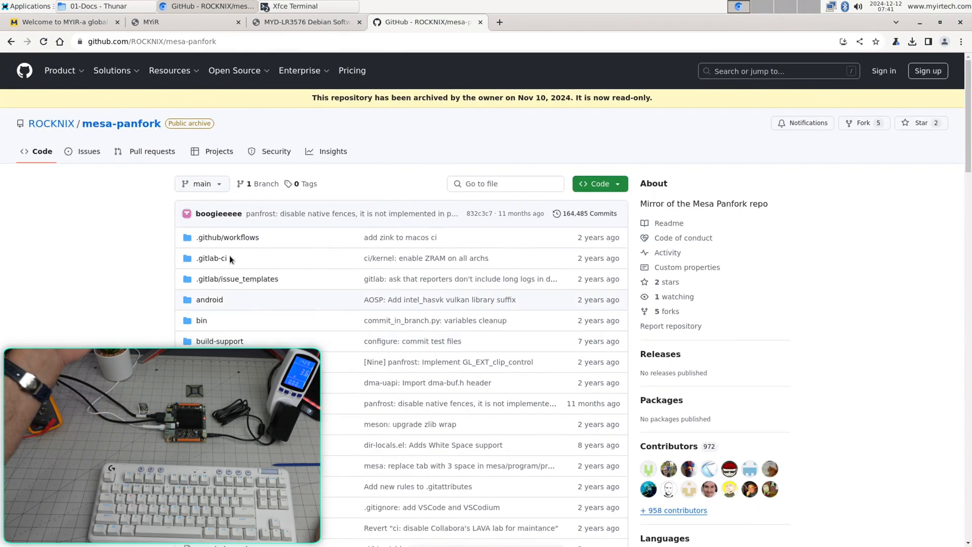
scroll("down", 3)
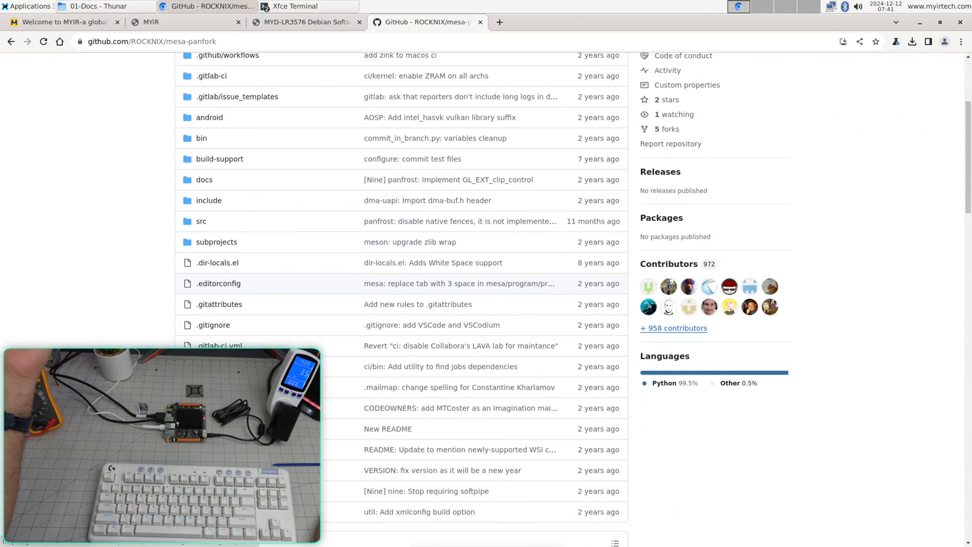
scroll("down", 3)
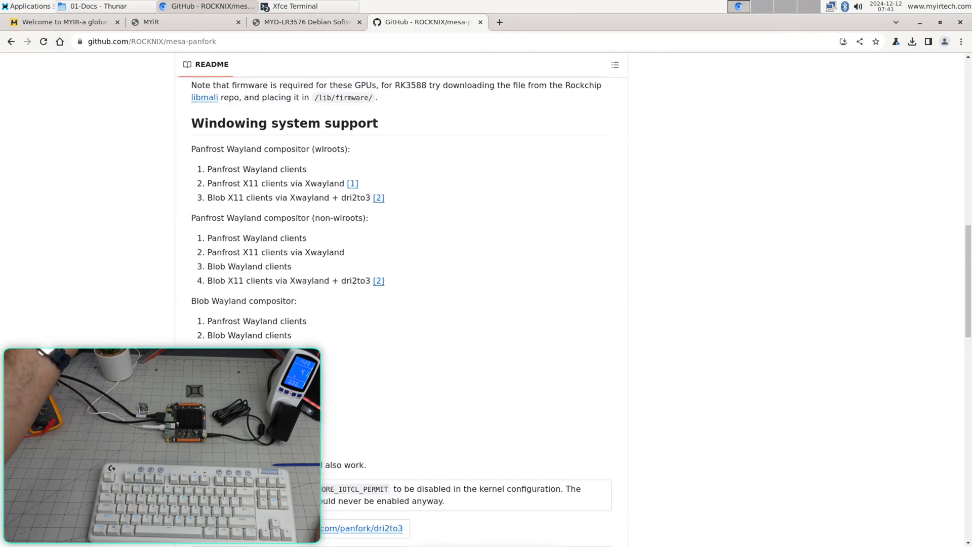
scroll("down", 3)
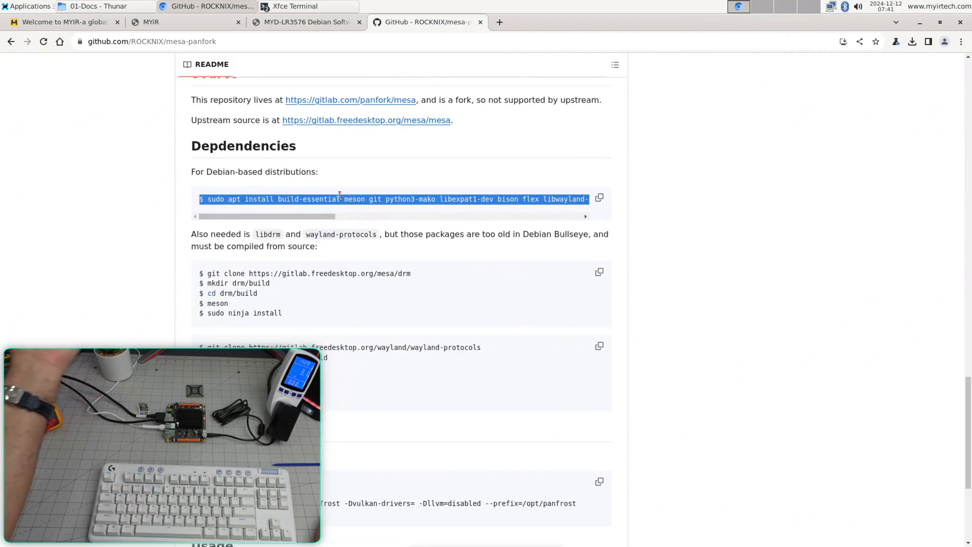
scroll("down", 3)
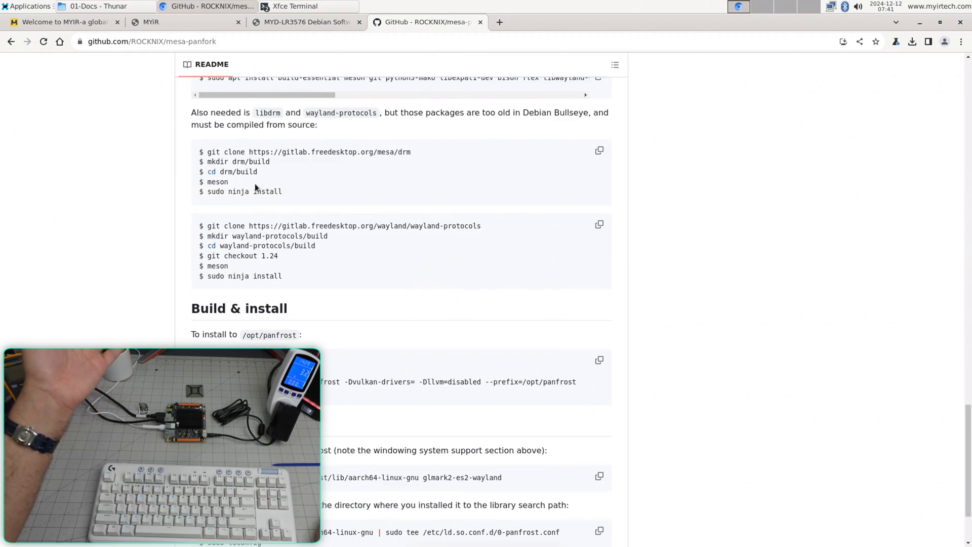
scroll("down", 3)
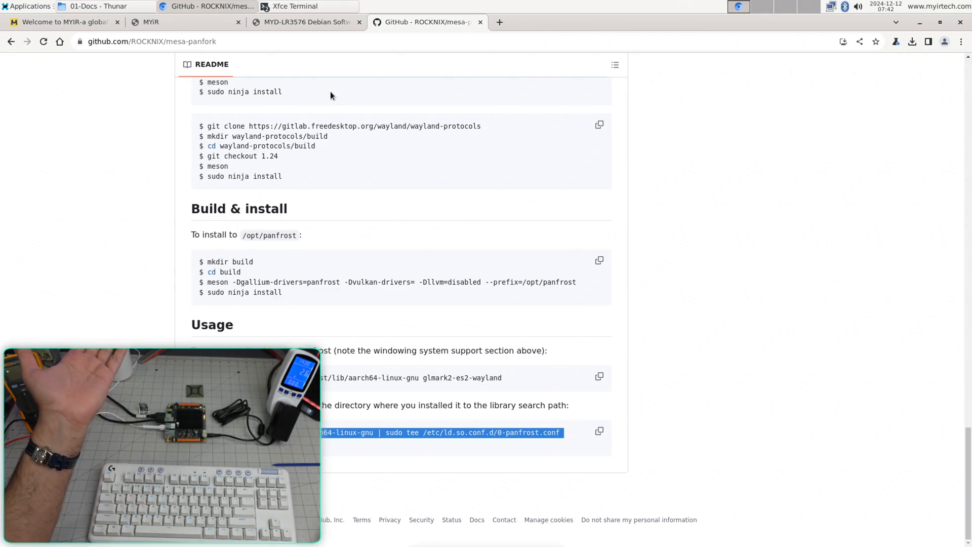
mouse_move(325, 59)
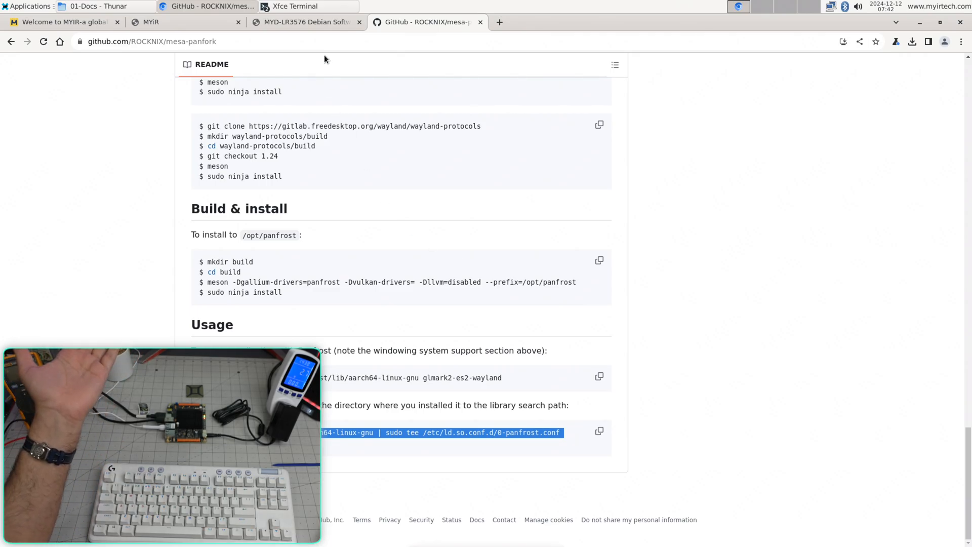
mouse_move(305, 22)
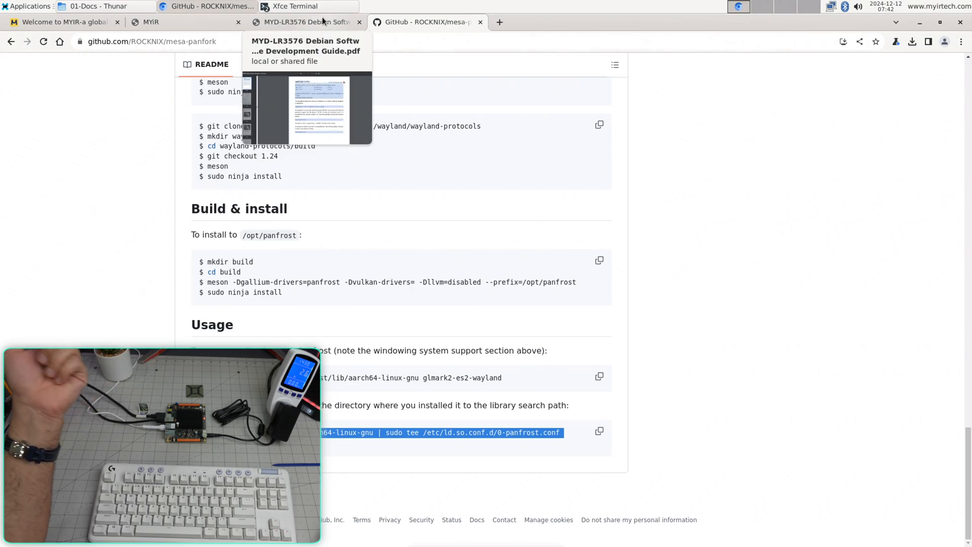
Switch to the MYD-LR3576 Debian guide PDF and scroll to page 61's GPIO high-output example
left_click(299, 23)
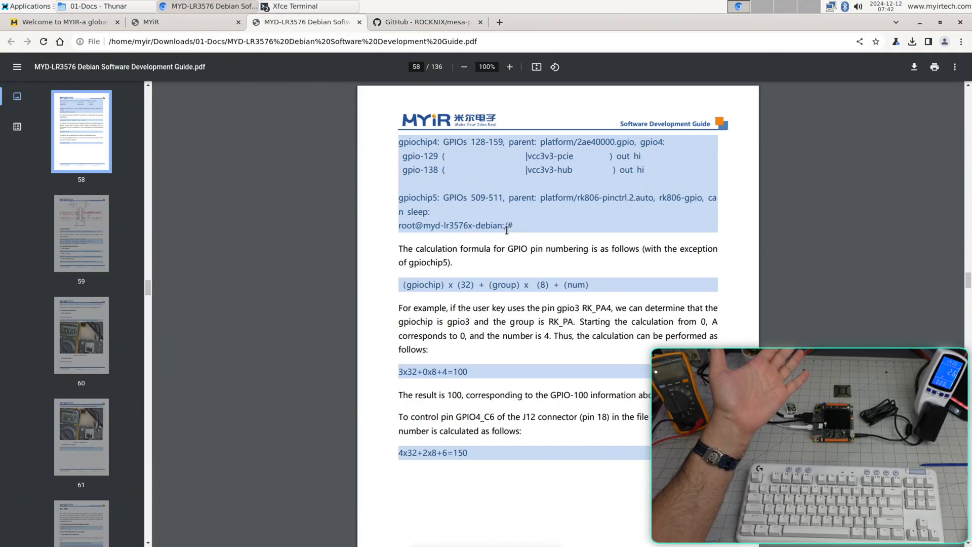
scroll("down", 3)
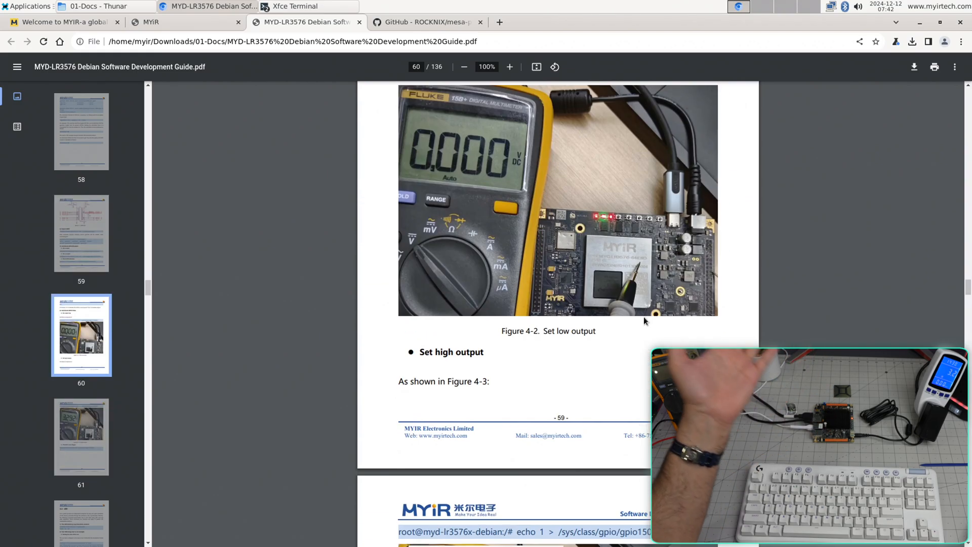
scroll("down", 3)
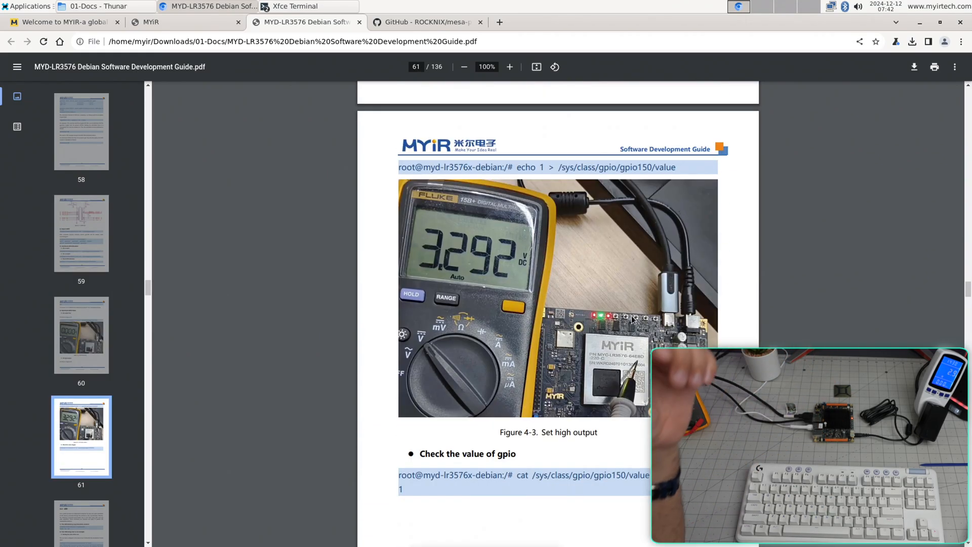
scroll("down", 3)
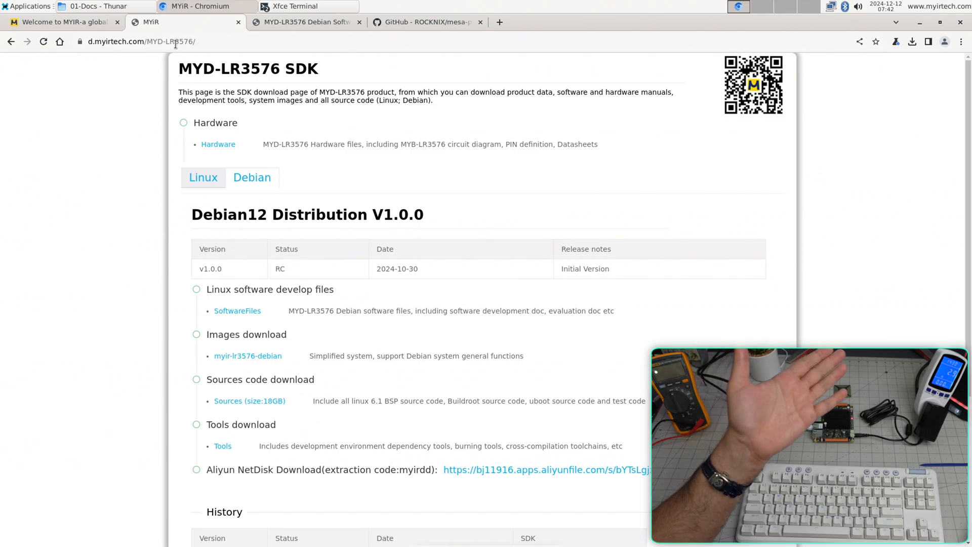
mouse_move(210, 64)
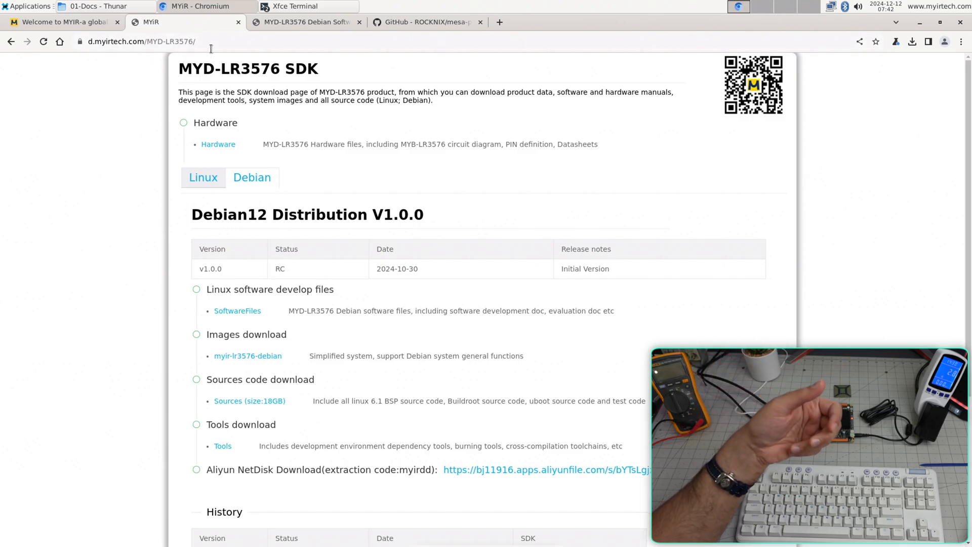
mouse_move(242, 311)
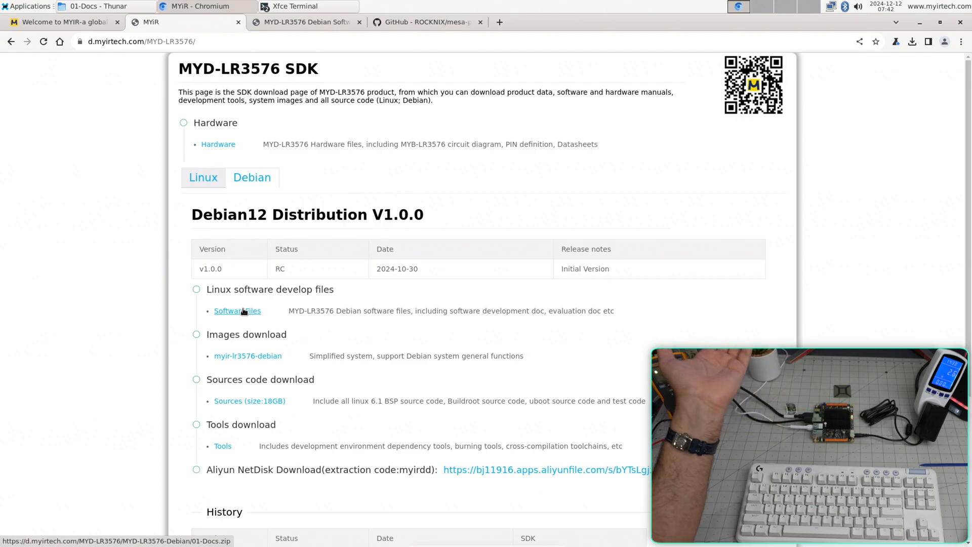
mouse_move(390, 306)
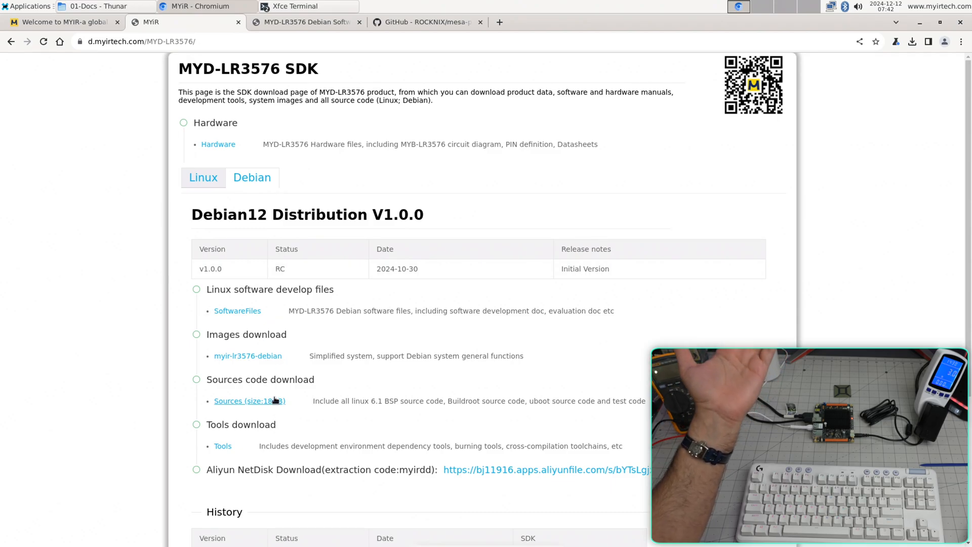
mouse_move(276, 418)
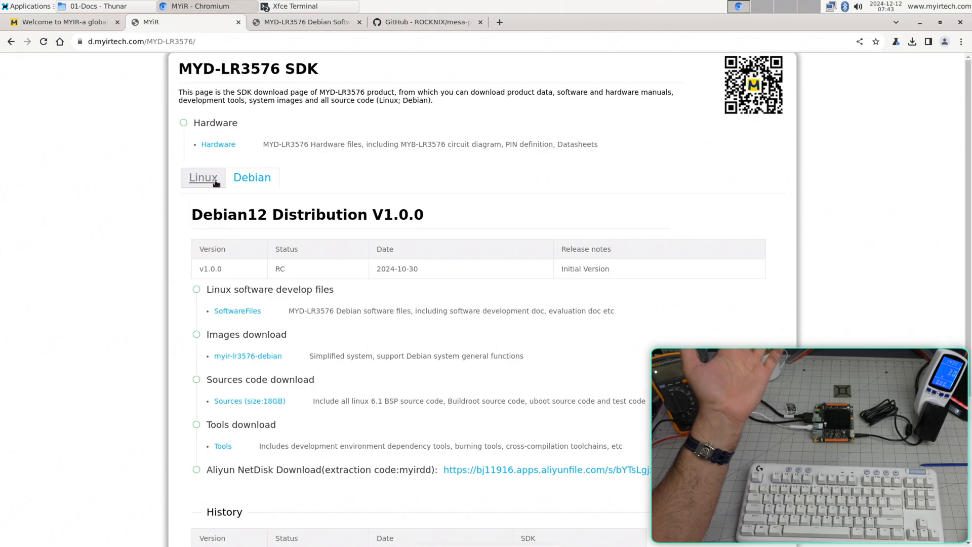
Show the Linux tab listing Linux6.1 V1.0.0 downloads, including the 544MB full image
left_click(203, 178)
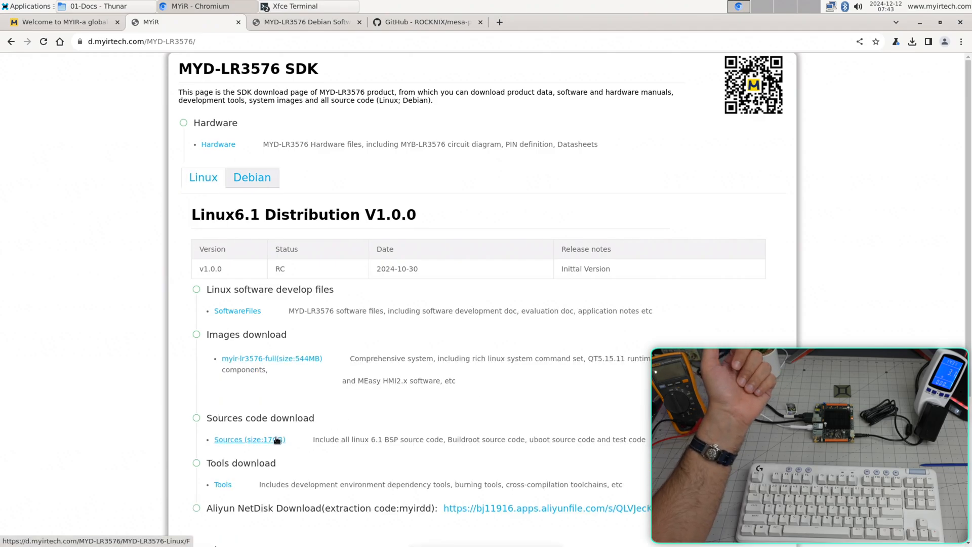
mouse_move(282, 358)
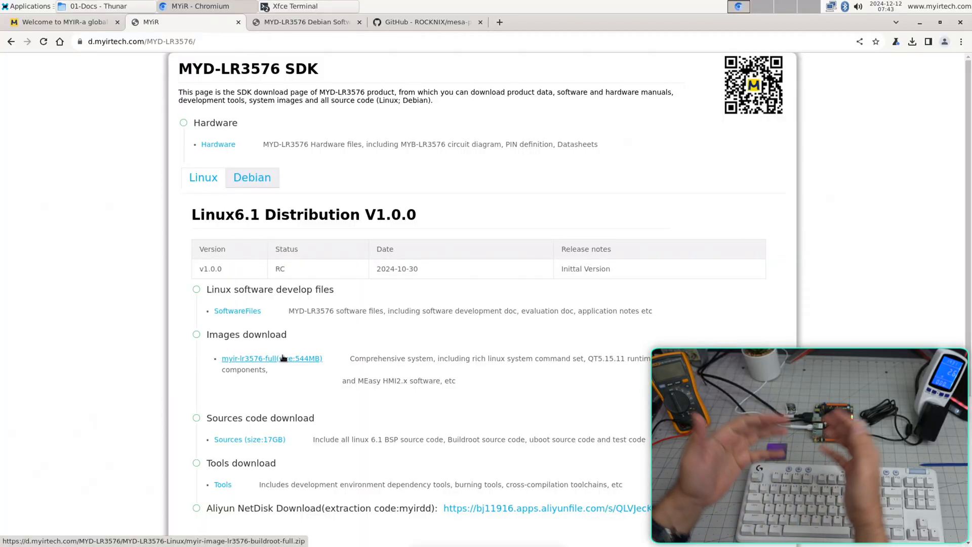
mouse_move(798, 246)
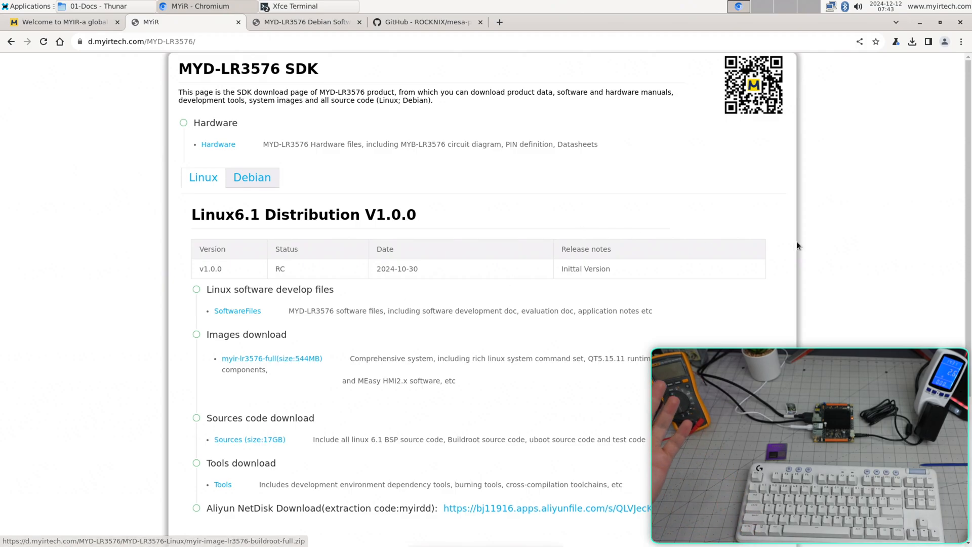